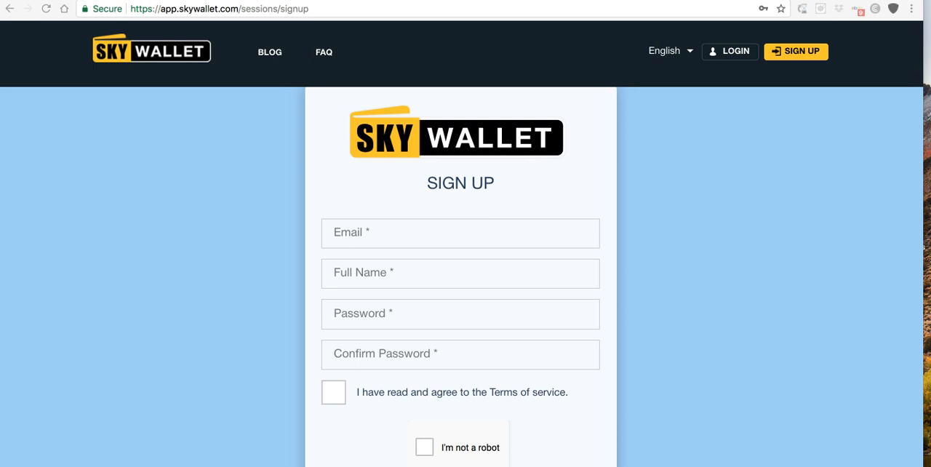
# Fill the sign-up email from saved autofill and pick the 'Alb…' full-name suggestion.
pyautogui.click(460, 233)
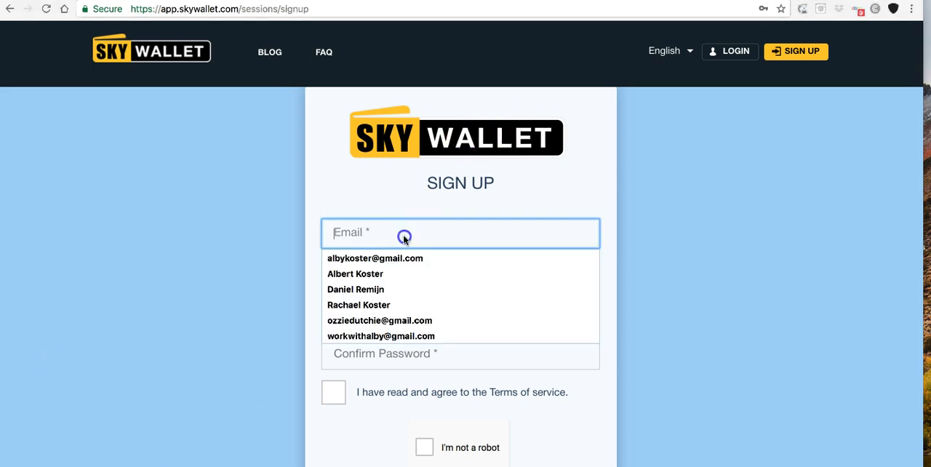
pyautogui.click(375, 258)
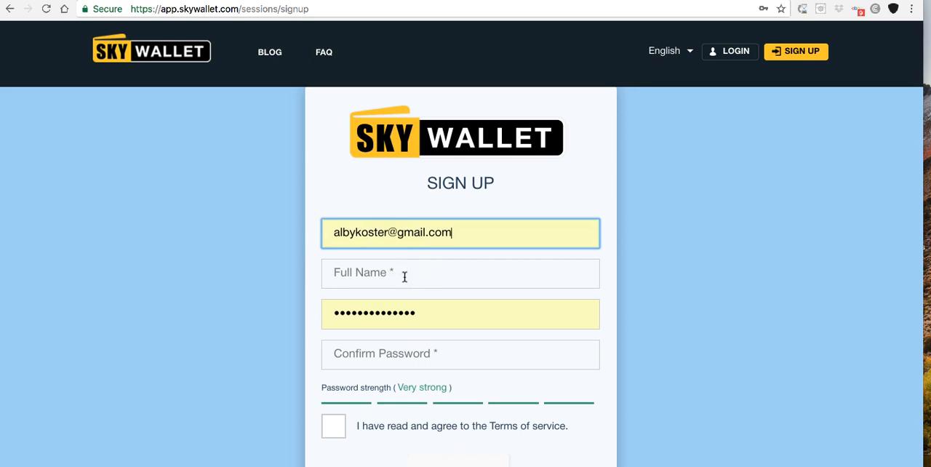
pyautogui.write('Alb')
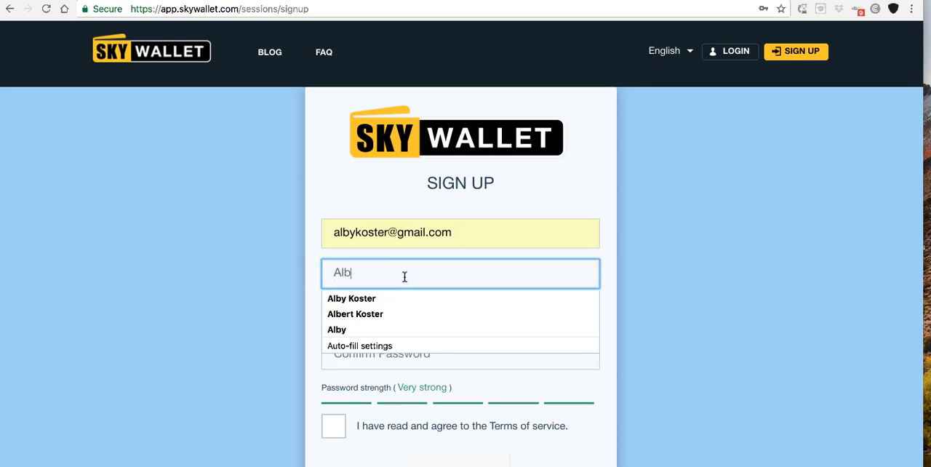
pyautogui.click(355, 313)
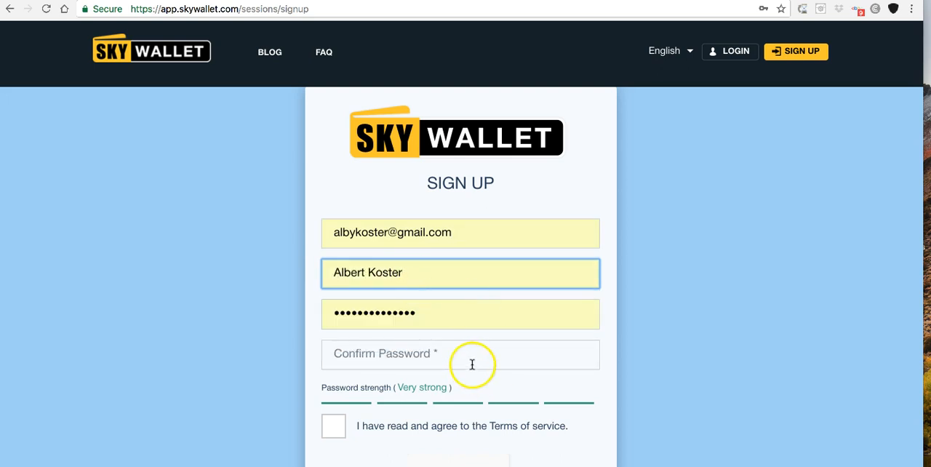
pyautogui.scroll(-3)
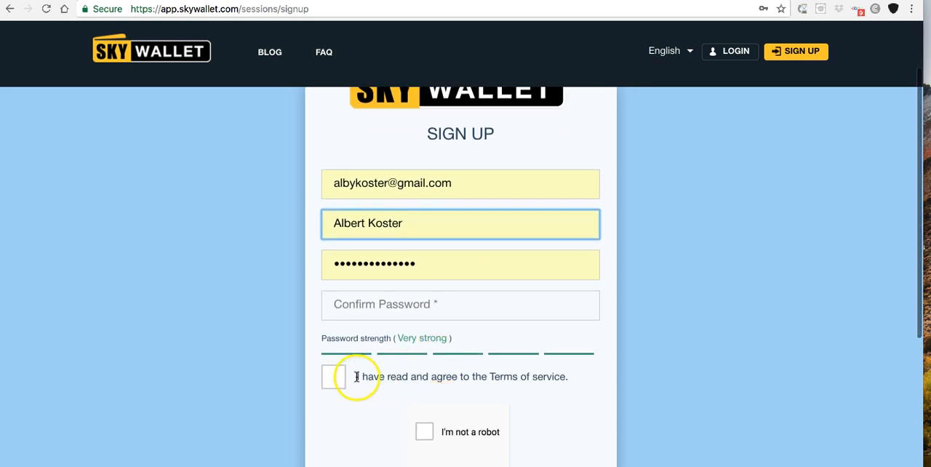
pyautogui.moveTo(424, 432)
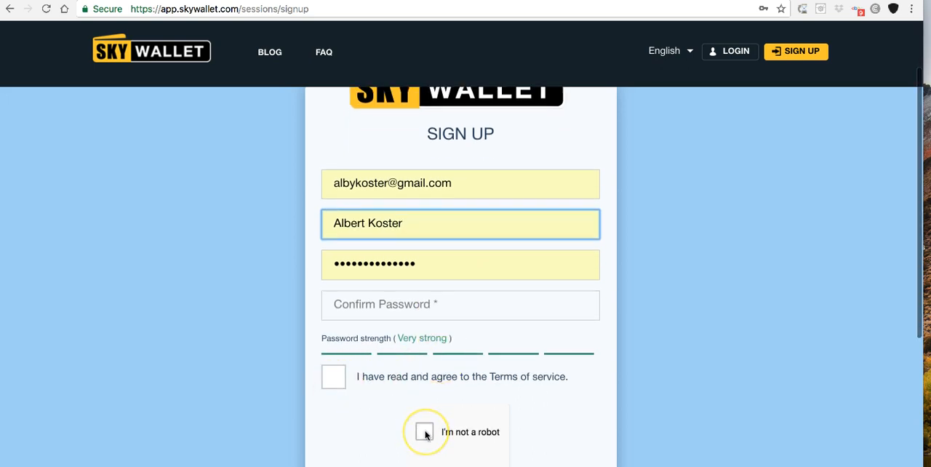
pyautogui.scroll(-3)
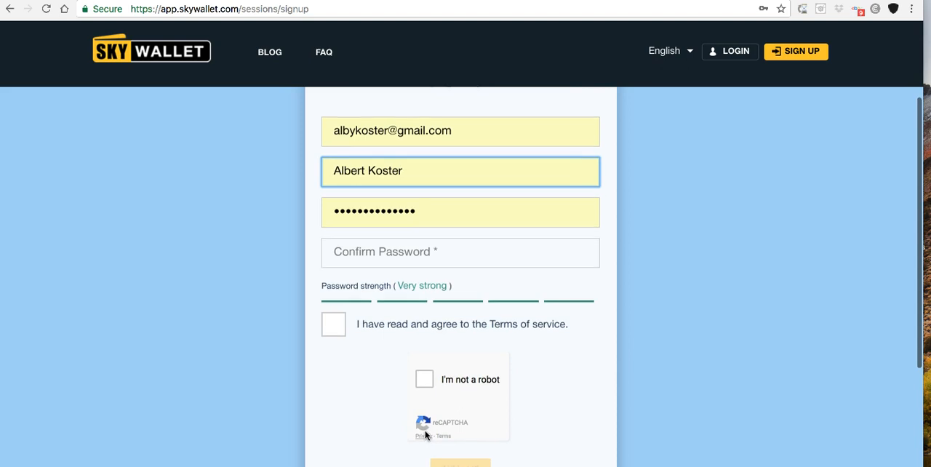
pyautogui.scroll(-3)
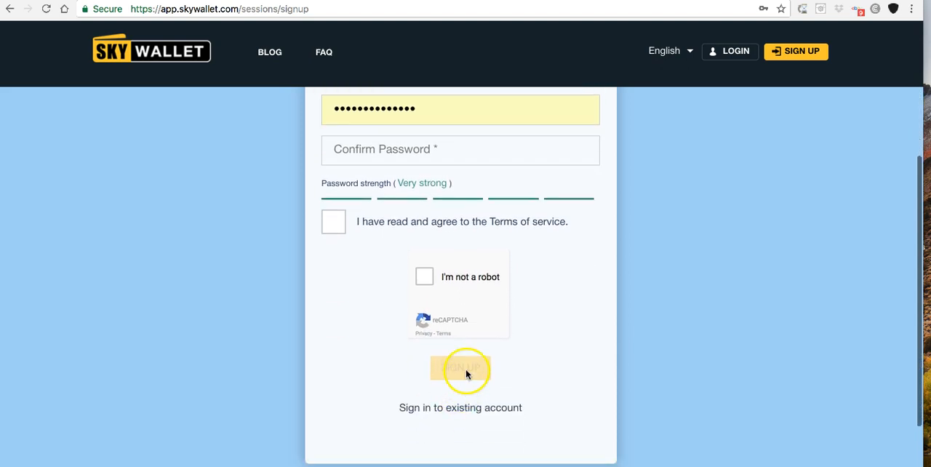
pyautogui.scroll(3)
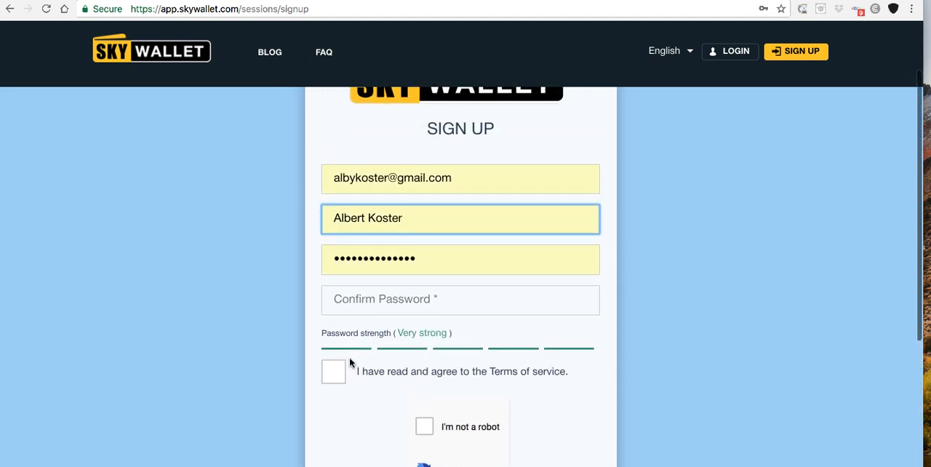
pyautogui.scroll(3)
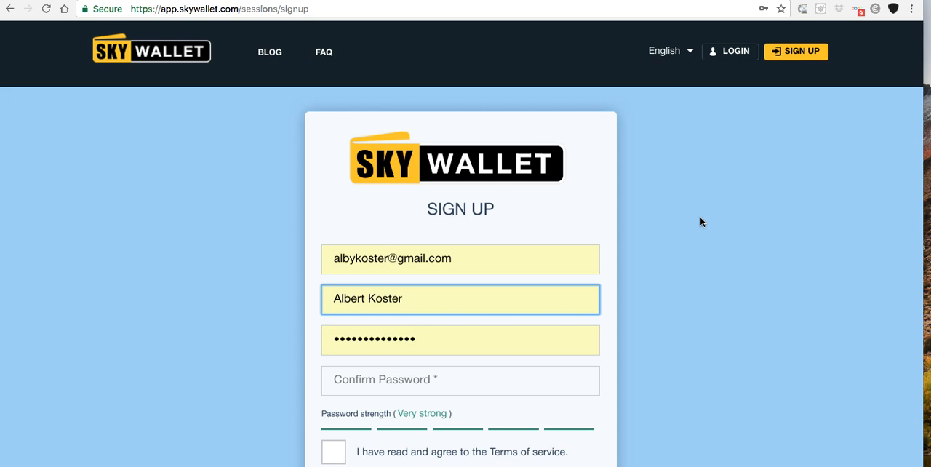
# Log in to the existing account with saved credentials and review the four-wallet list.
pyautogui.click(736, 51)
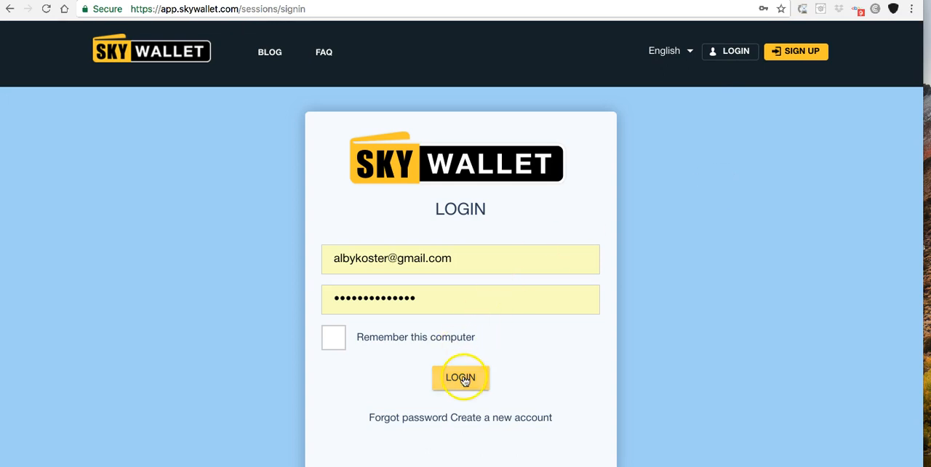
pyautogui.click(459, 377)
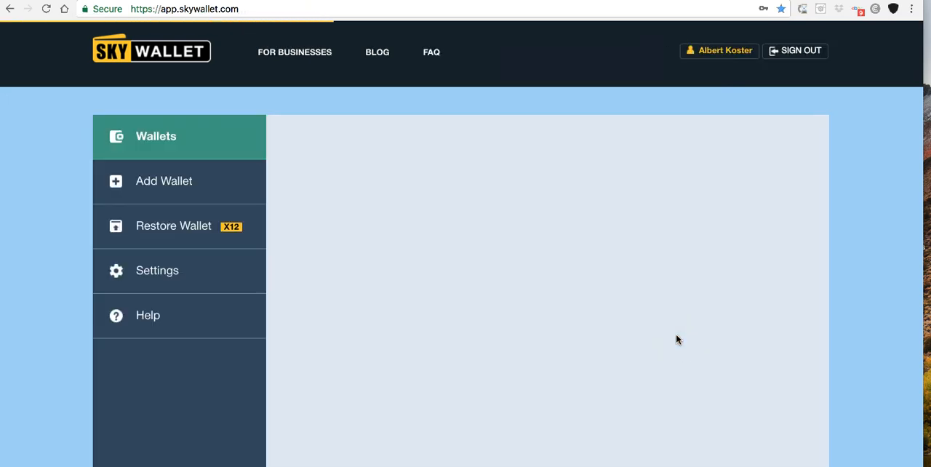
pyautogui.scroll(-3)
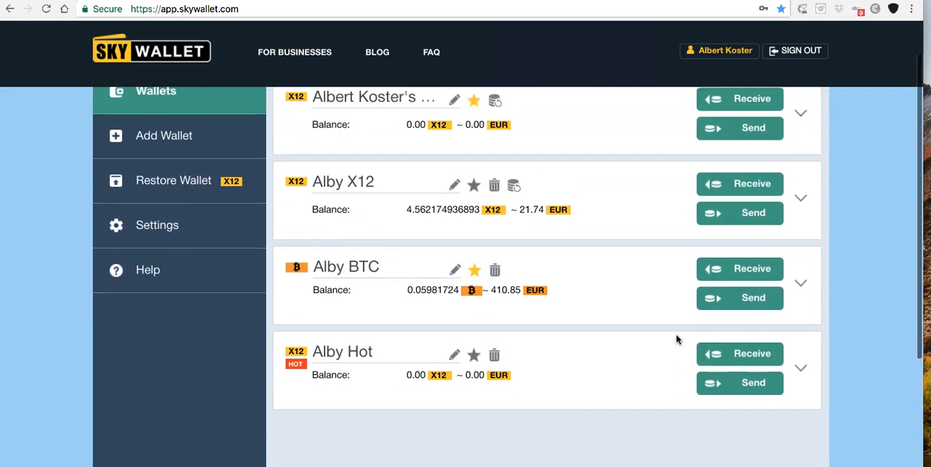
pyautogui.scroll(3)
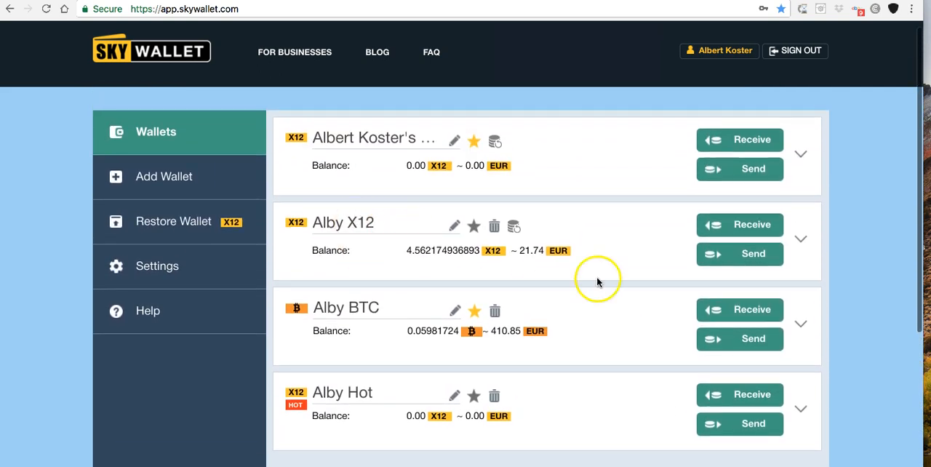
pyautogui.moveTo(613, 311)
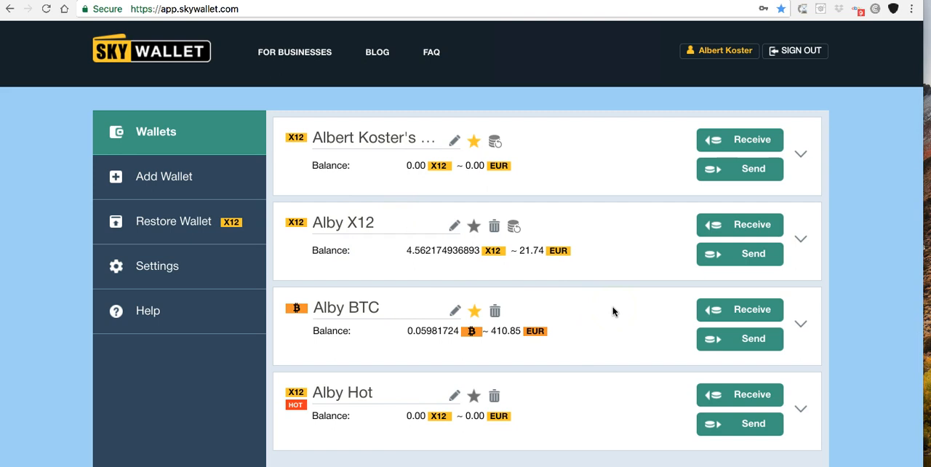
pyautogui.scroll(-3)
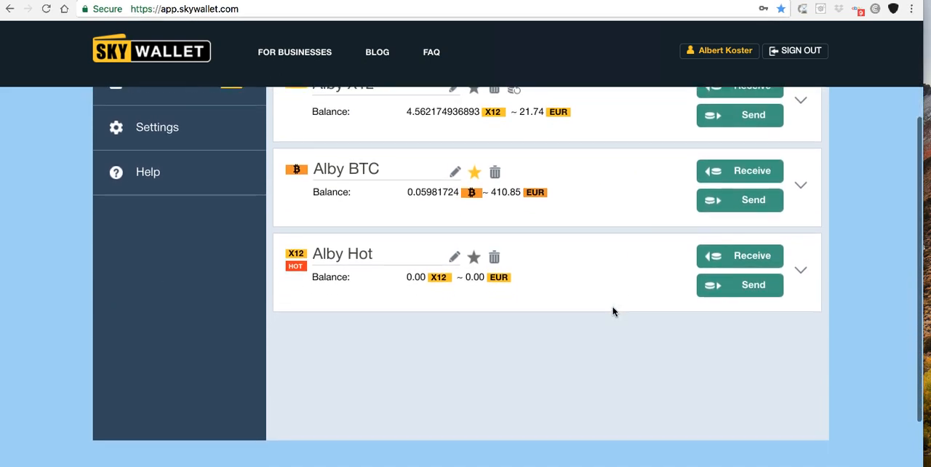
pyautogui.scroll(3)
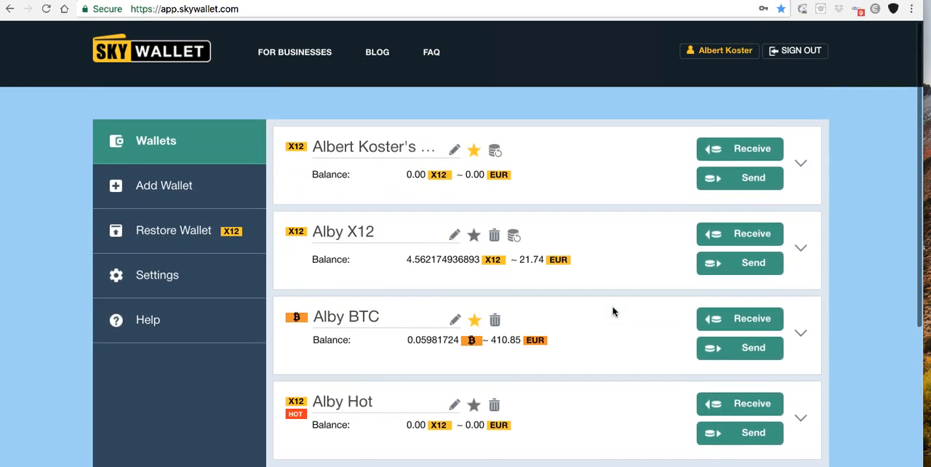
pyautogui.moveTo(235, 369)
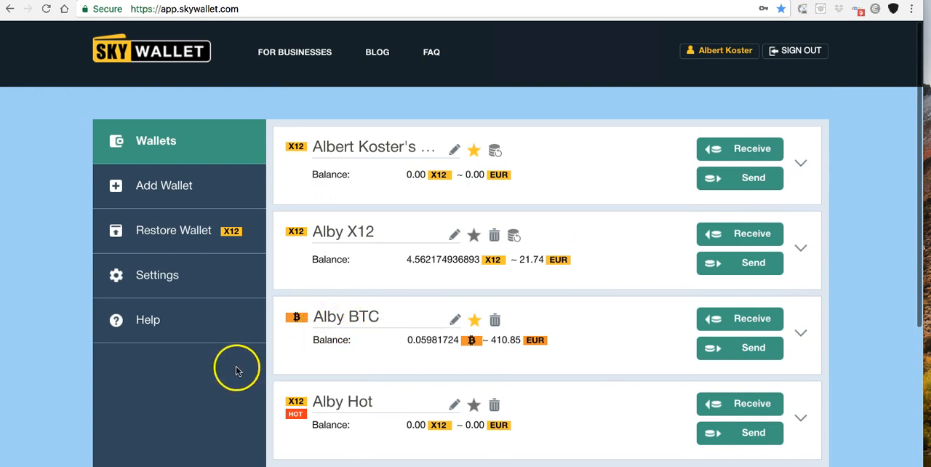
pyautogui.moveTo(387, 355)
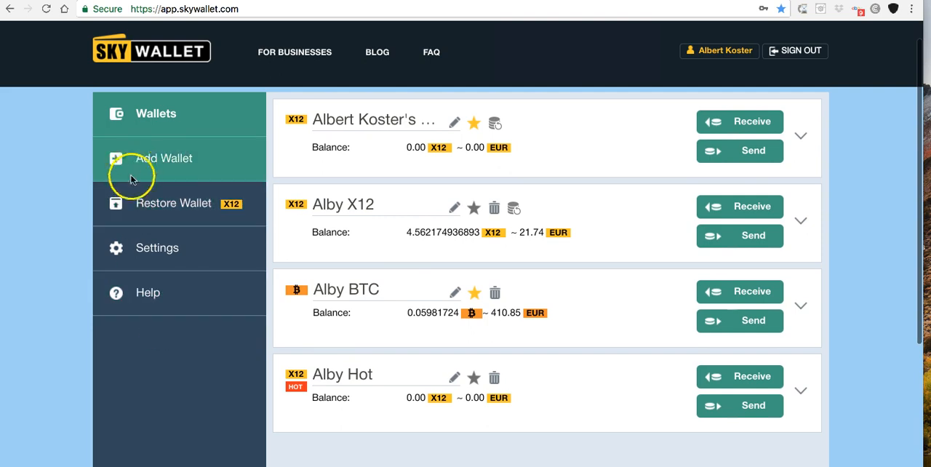
# Add a Bitcoin (BTC) wallet named 'Alby BTC2'.
pyautogui.click(164, 158)
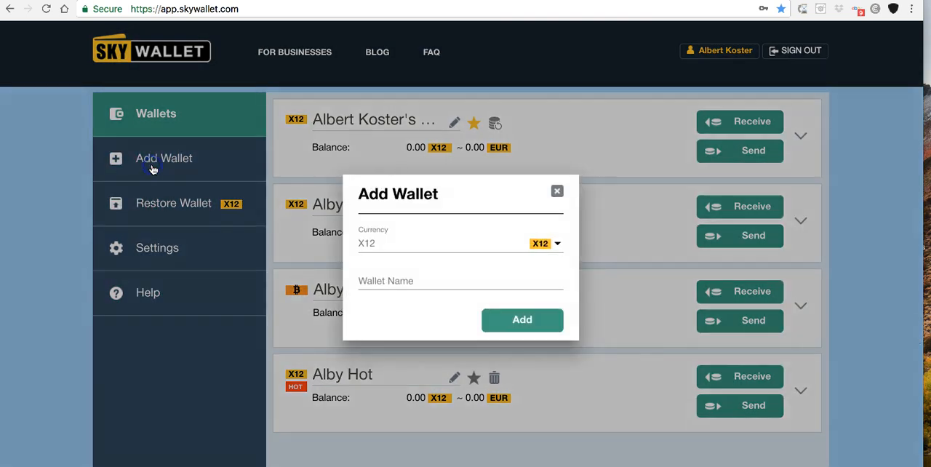
pyautogui.moveTo(513, 243)
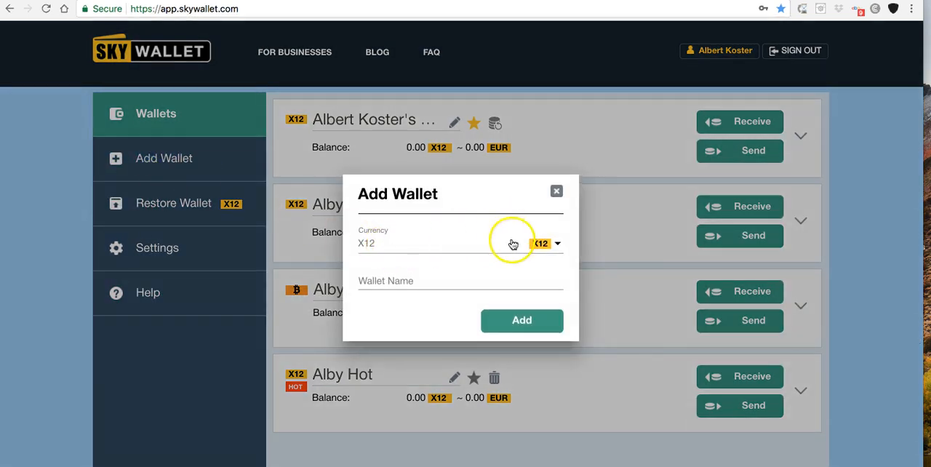
pyautogui.click(557, 243)
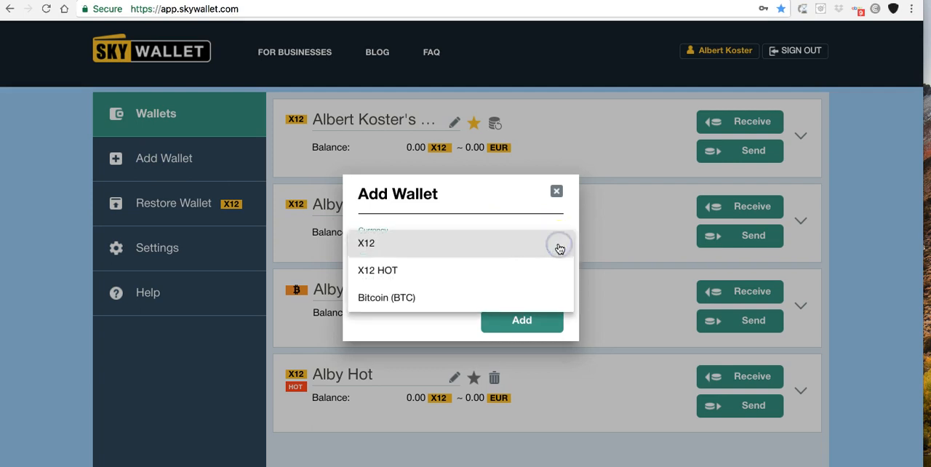
pyautogui.moveTo(409, 303)
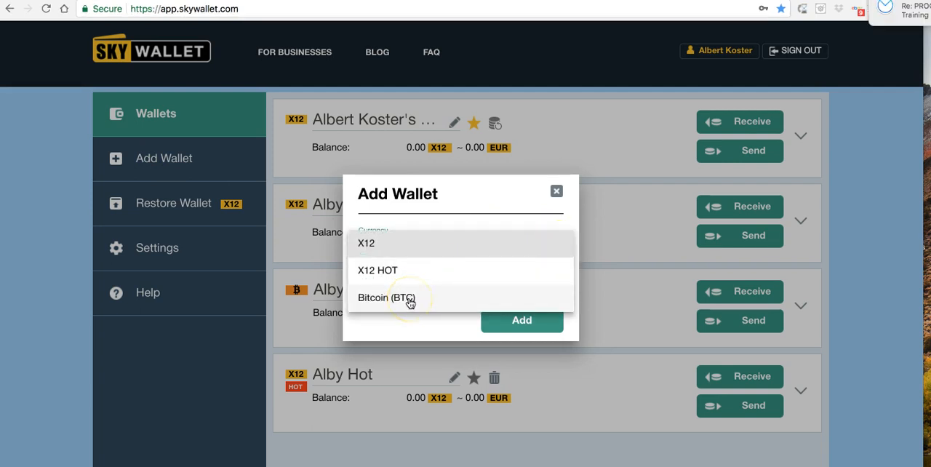
pyautogui.click(392, 297)
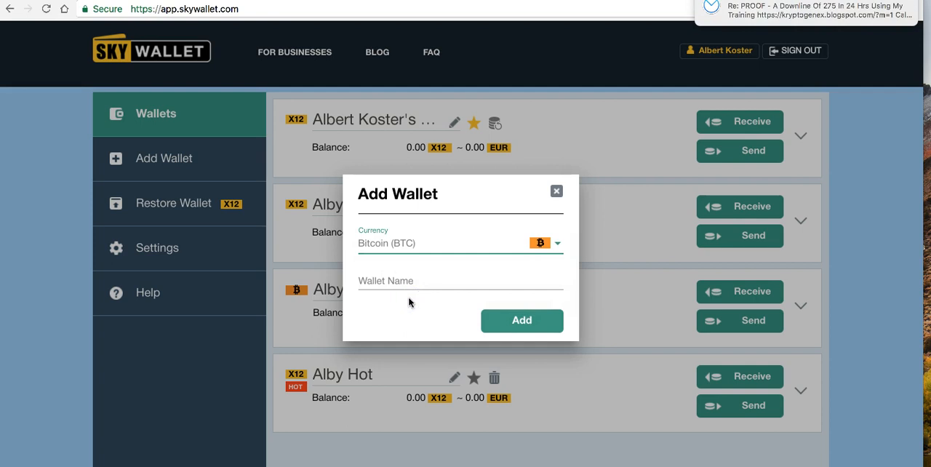
pyautogui.click(460, 280)
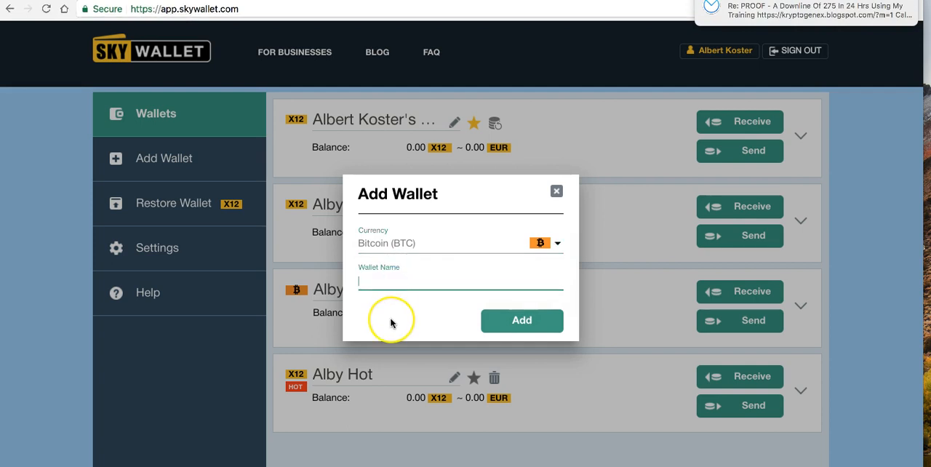
pyautogui.write('Alby BTC2')
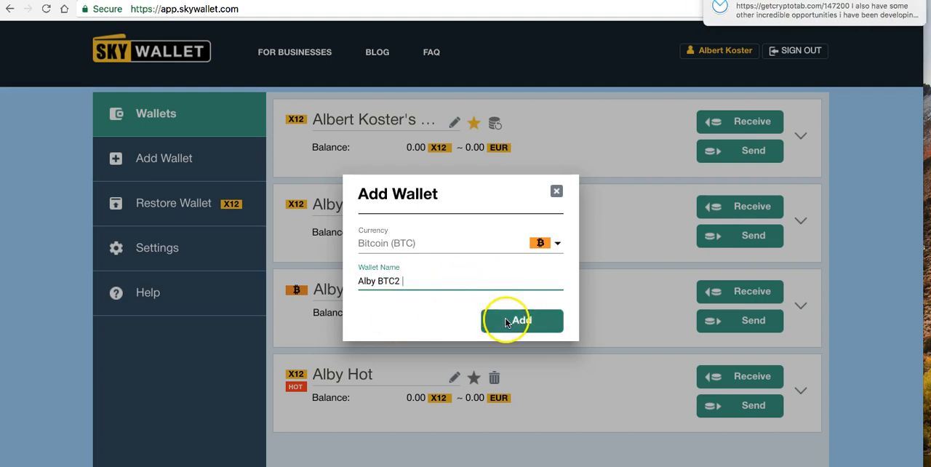
pyautogui.click(522, 320)
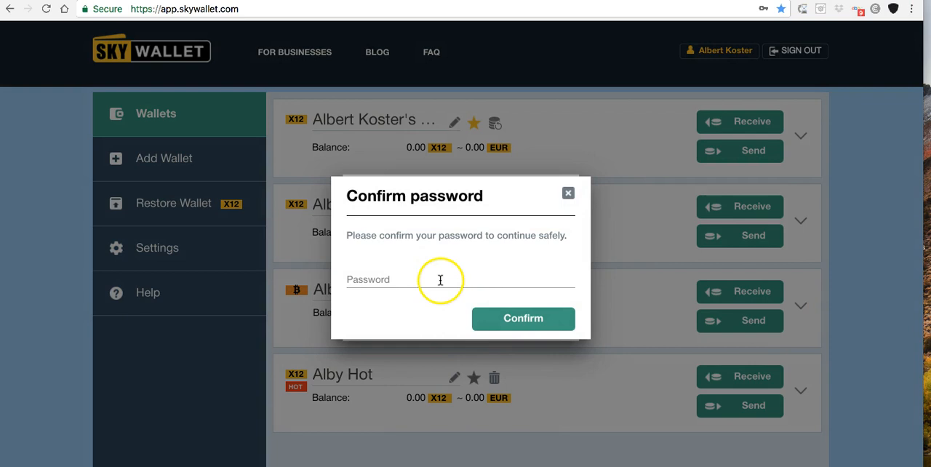
# Confirm the new wallet creation with the account password.
pyautogui.write('••')
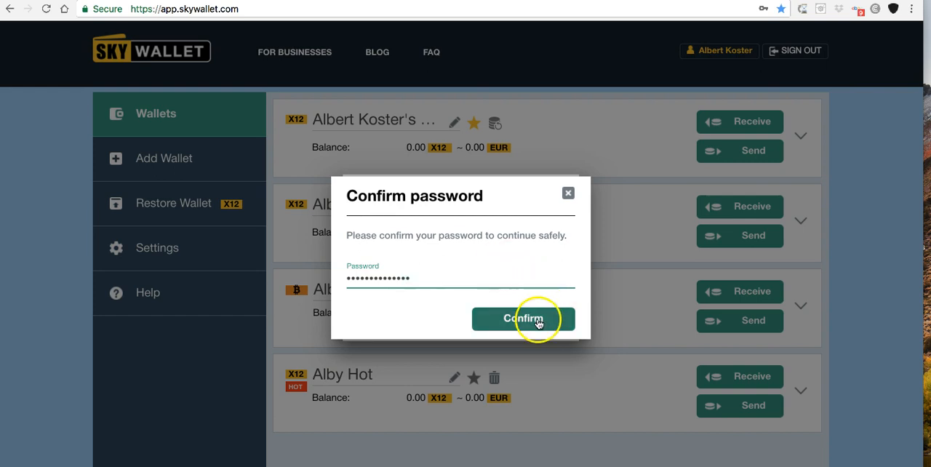
pyautogui.click(523, 318)
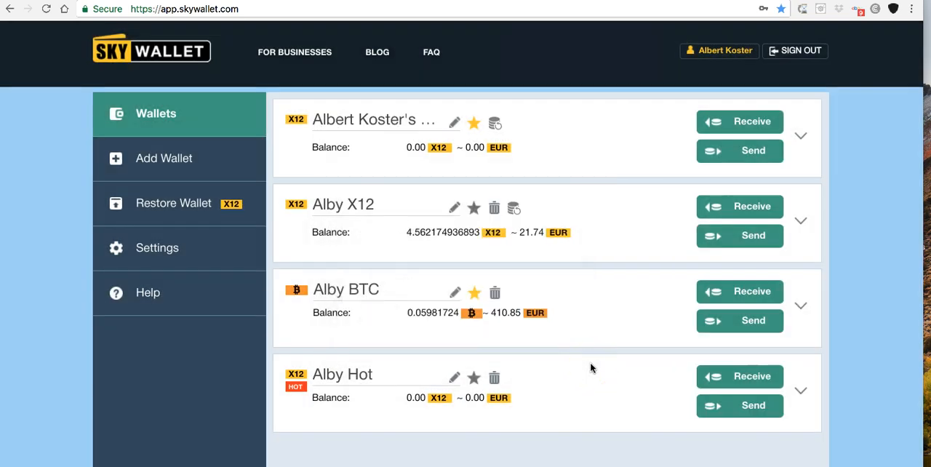
pyautogui.scroll(-3)
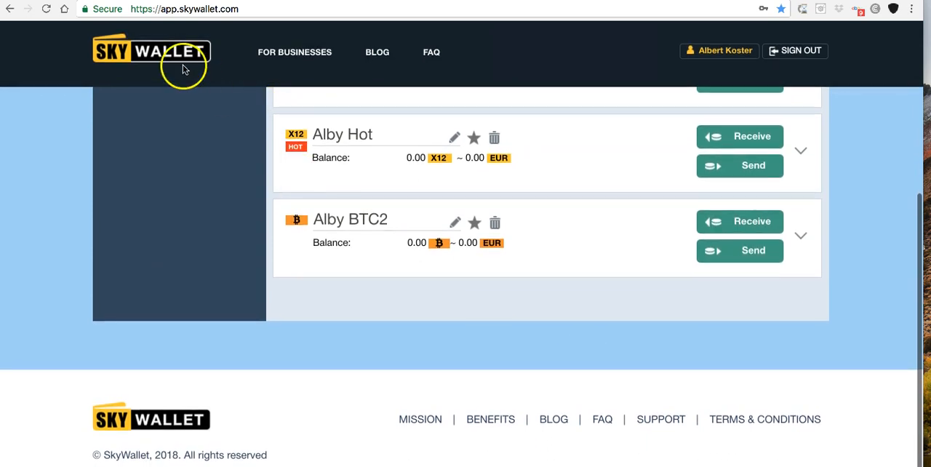
pyautogui.moveTo(373, 274)
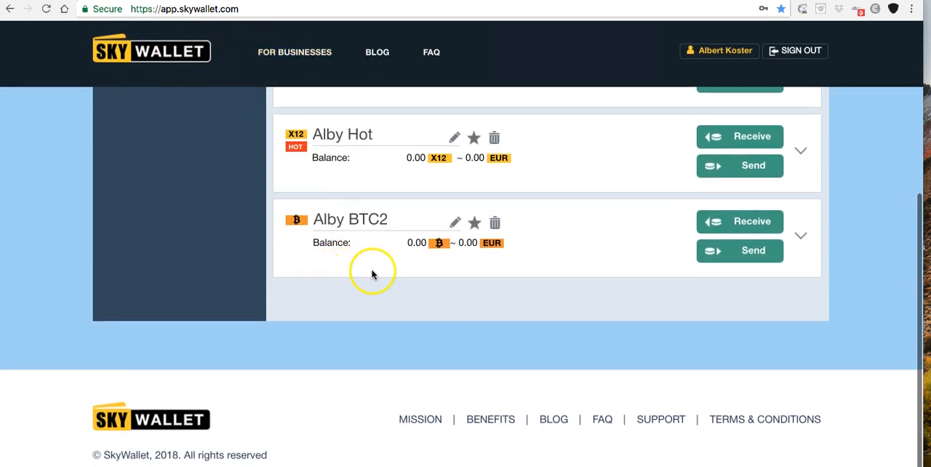
pyautogui.moveTo(473, 243)
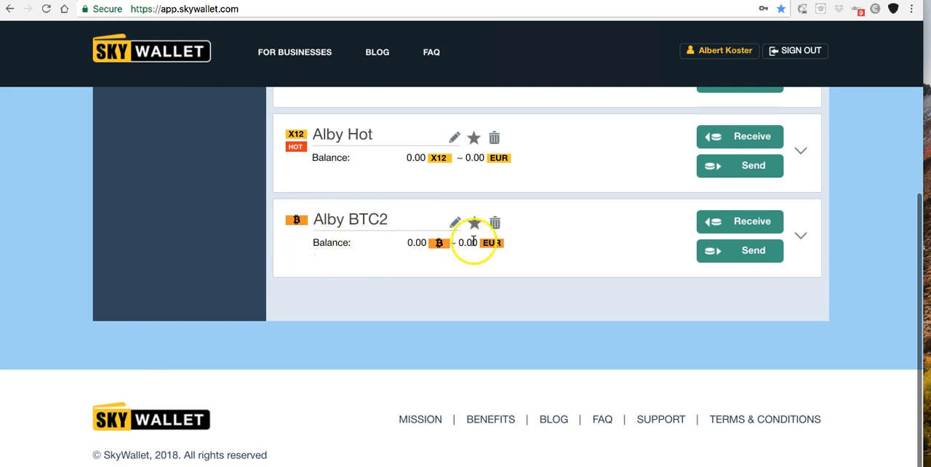
pyautogui.moveTo(595, 247)
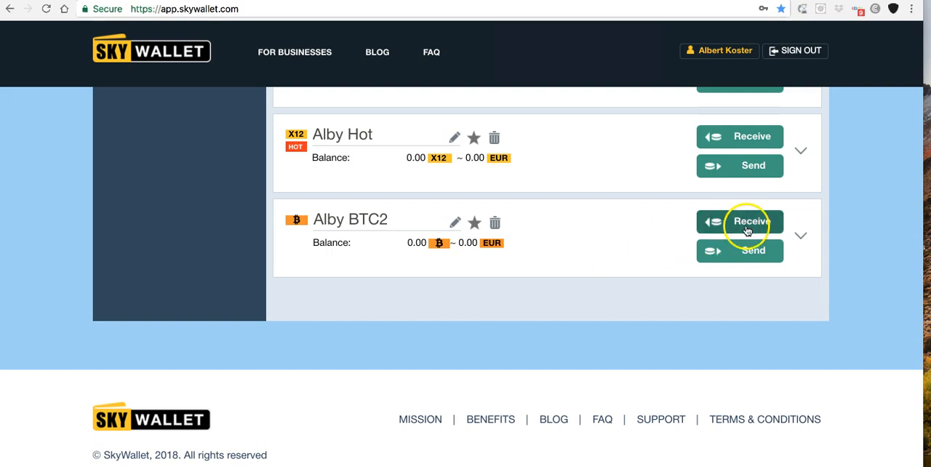
# Reveal the Alby BTC2 receiving address and copy it.
pyautogui.click(740, 221)
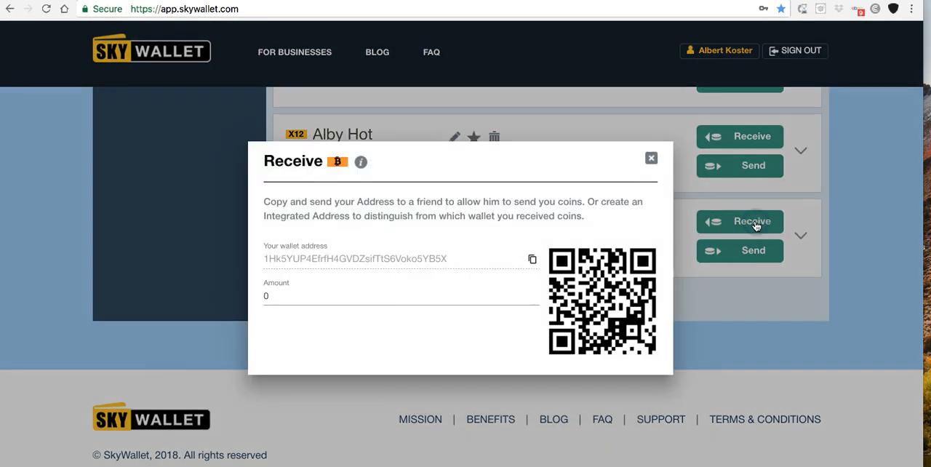
pyautogui.moveTo(321, 259)
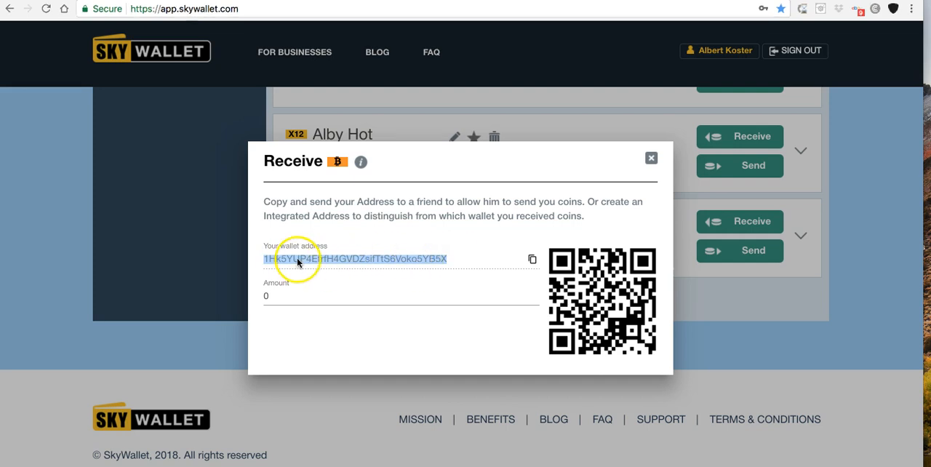
pyautogui.rightClick(299, 258)
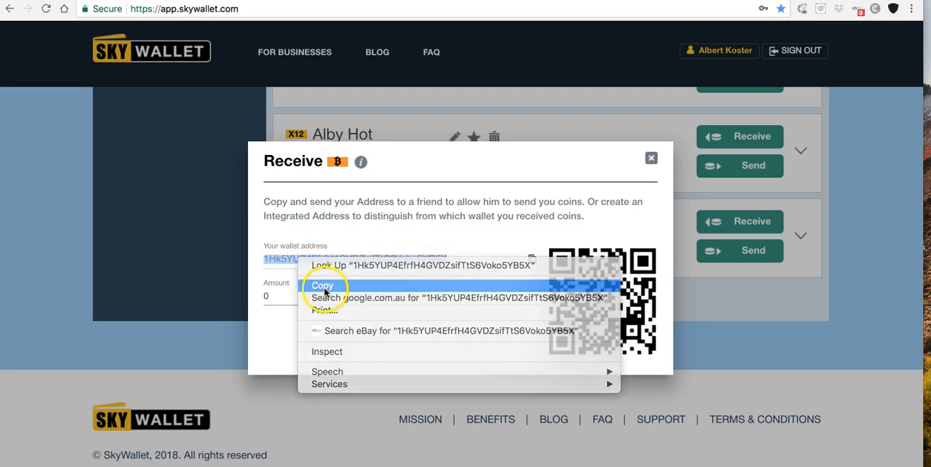
pyautogui.click(322, 285)
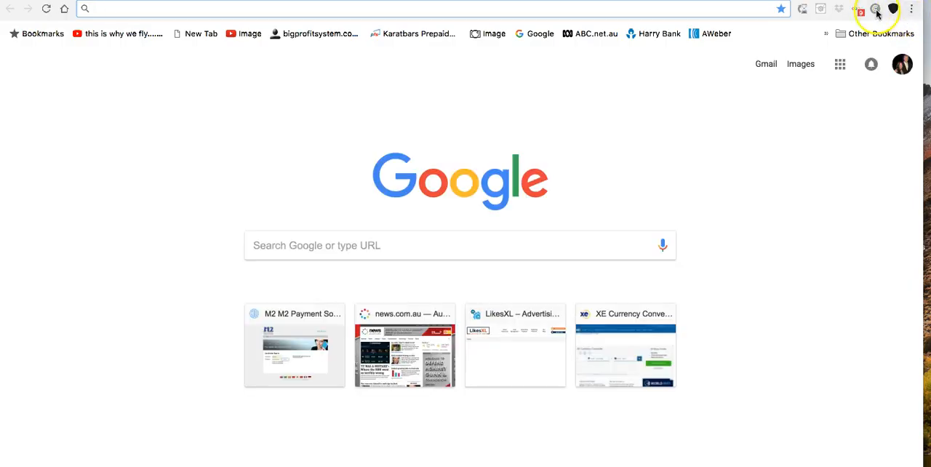
# Open CryptoTab from the extension icon and start a BTC withdrawal.
pyautogui.click(877, 9)
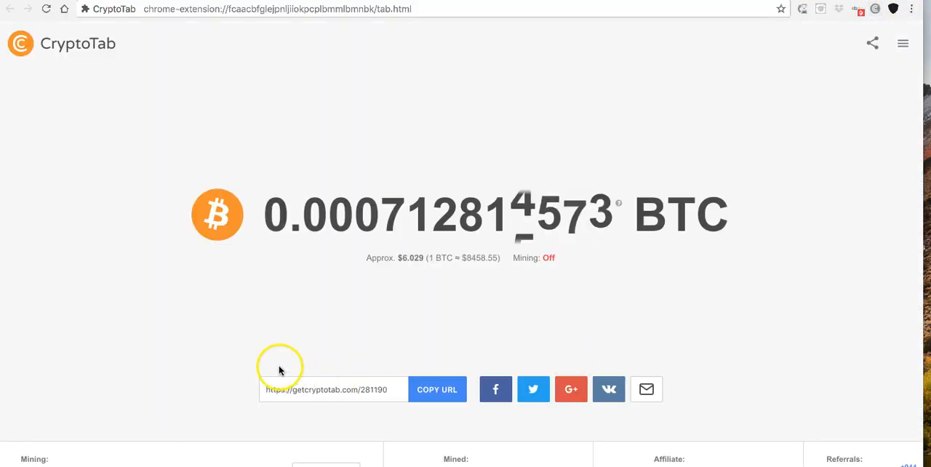
pyautogui.moveTo(321, 243)
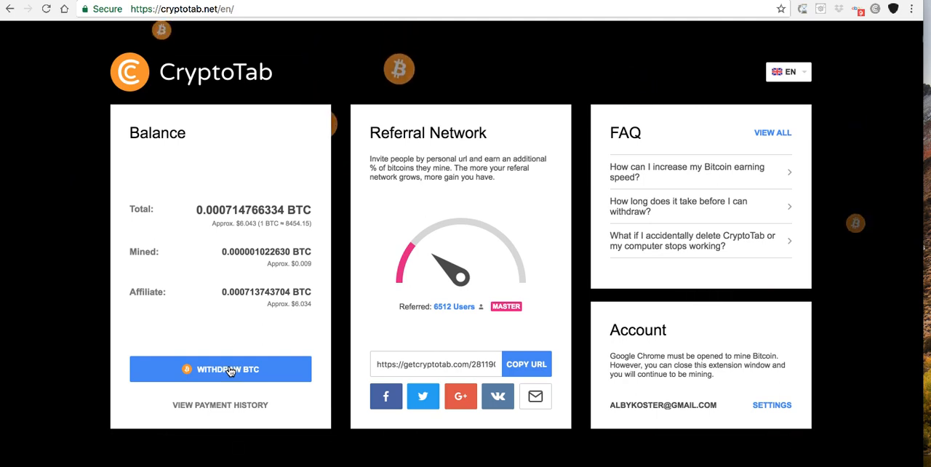
pyautogui.click(220, 369)
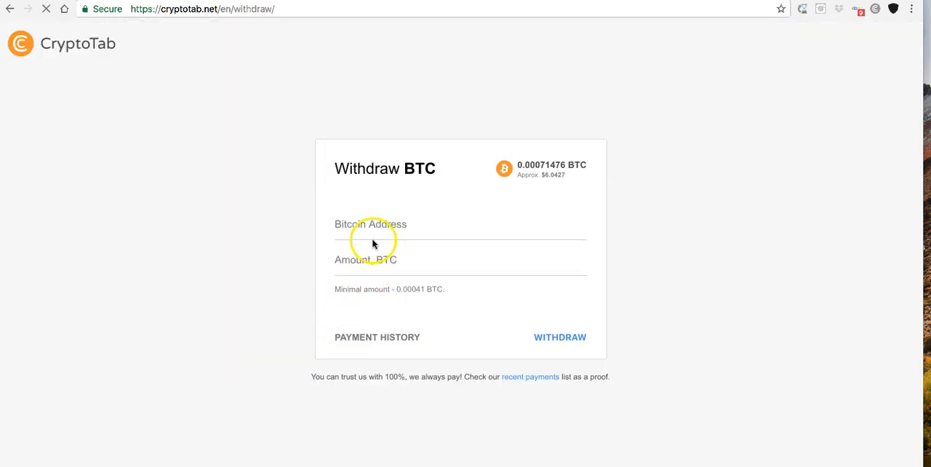
pyautogui.write('1Hk5YUP4EfrfH4GVDZsifTtS6Voko5YB5X')
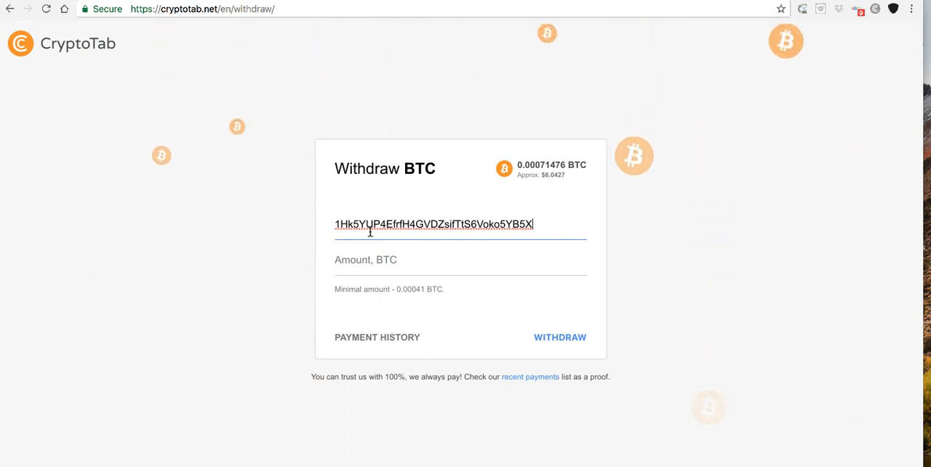
pyautogui.moveTo(506, 200)
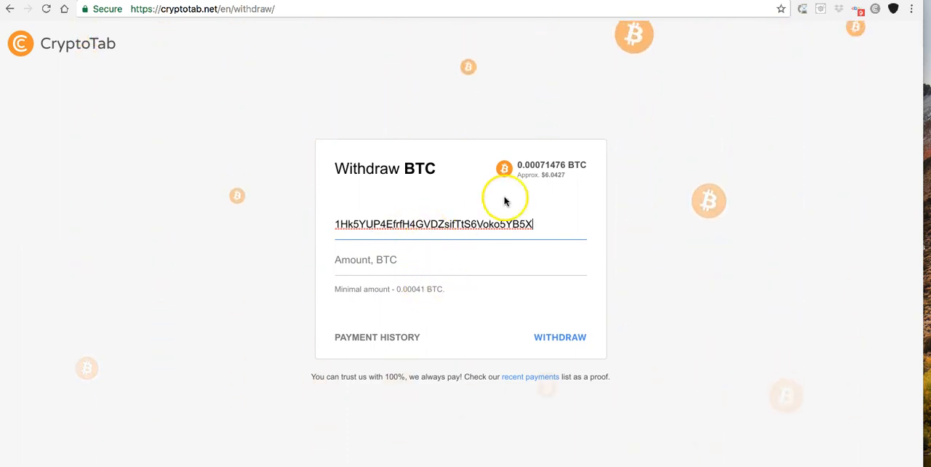
pyautogui.moveTo(566, 166)
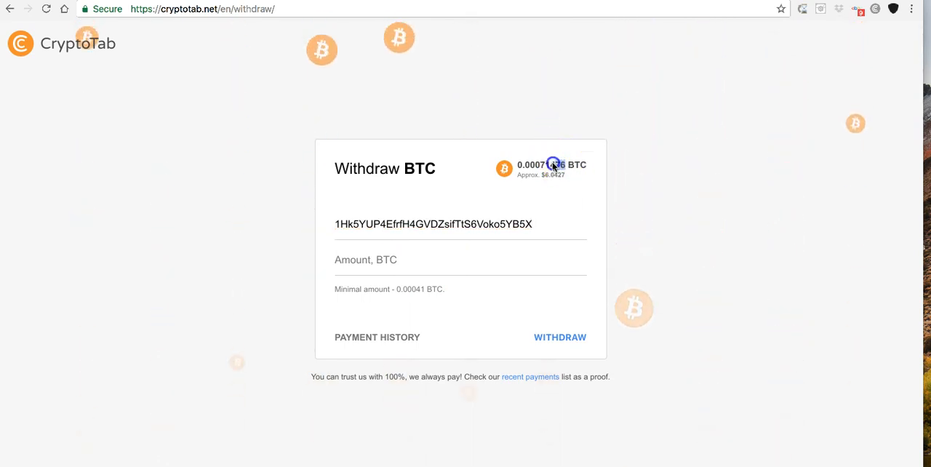
pyautogui.doubleClick(536, 164)
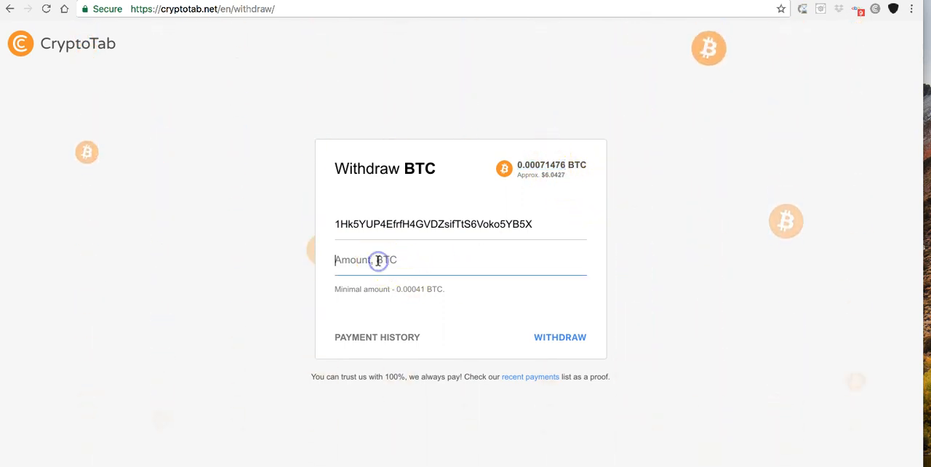
pyautogui.write('0.00071476')
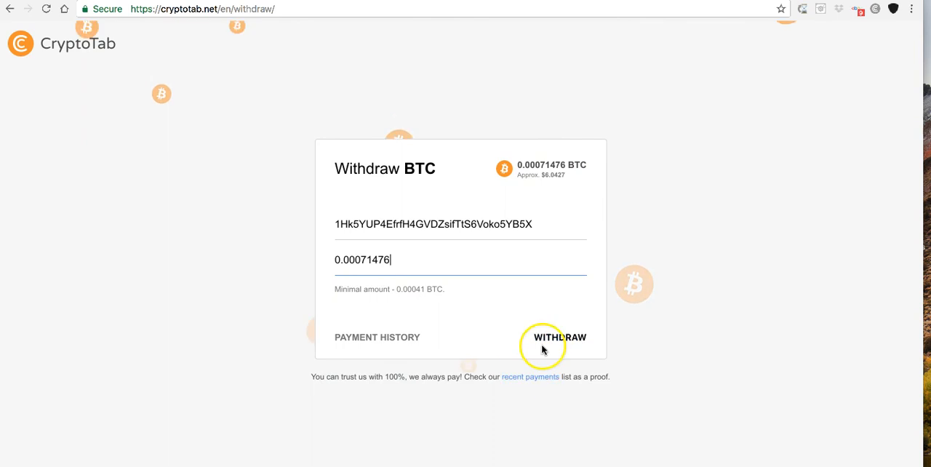
pyautogui.click(559, 337)
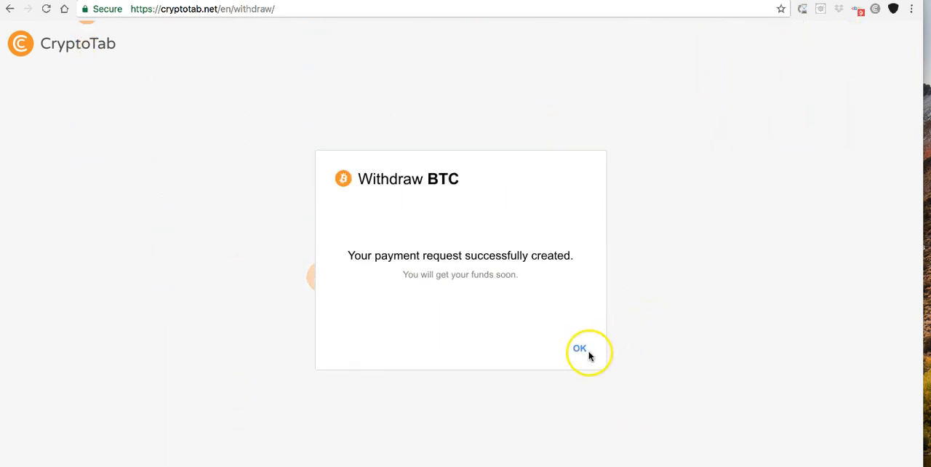
pyautogui.click(579, 348)
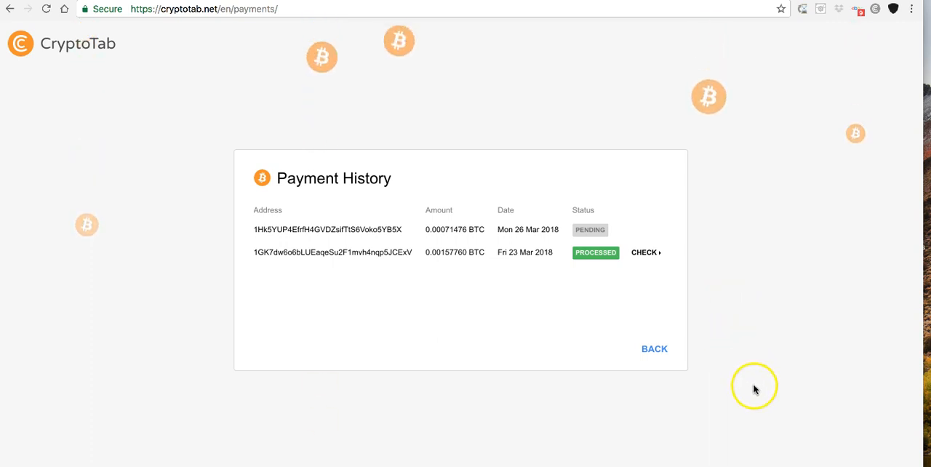
pyautogui.moveTo(559, 249)
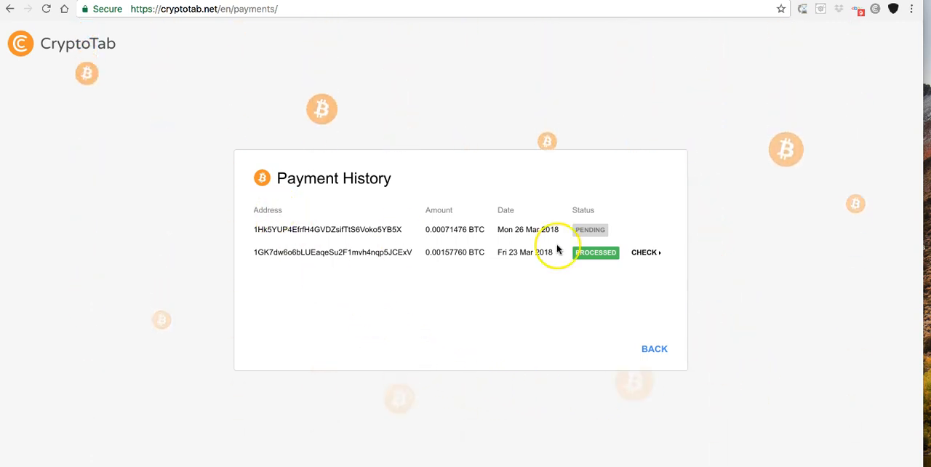
pyautogui.moveTo(600, 262)
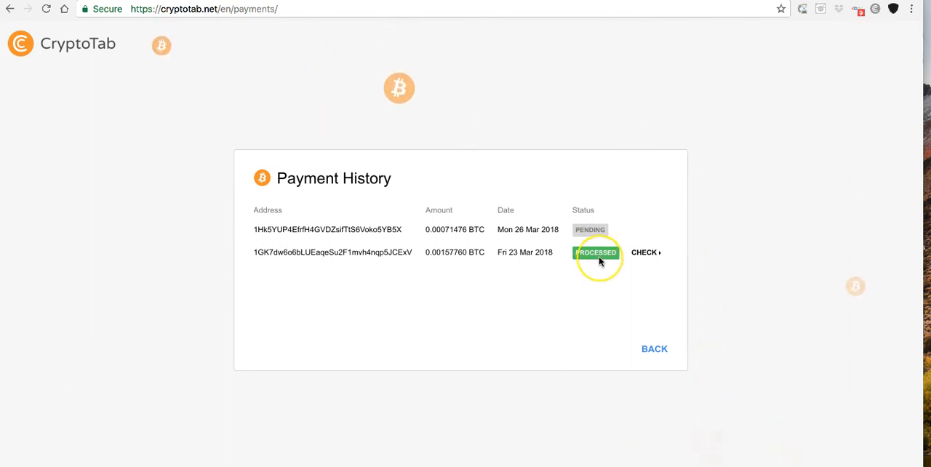
pyautogui.moveTo(401, 259)
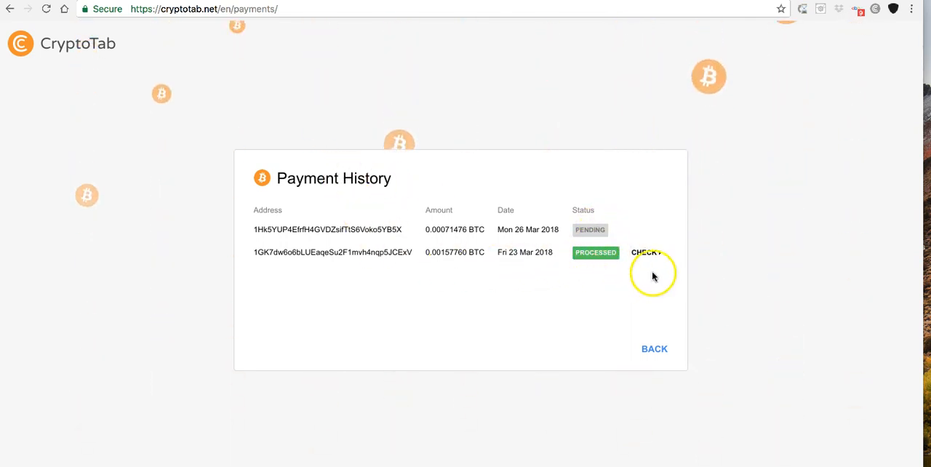
pyautogui.moveTo(759, 275)
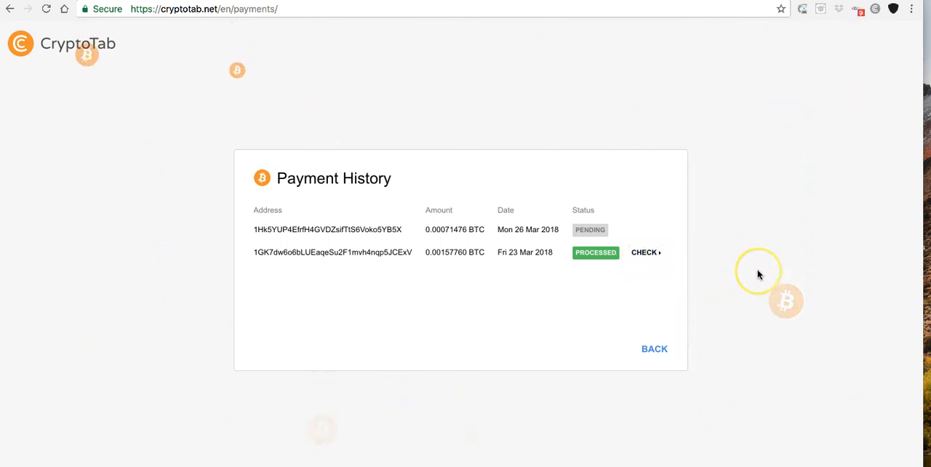
pyautogui.moveTo(694, 22)
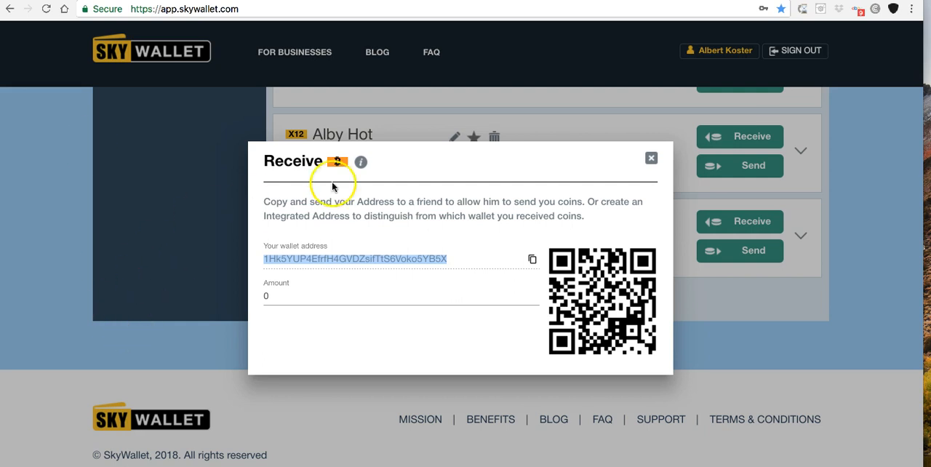
pyautogui.moveTo(618, 180)
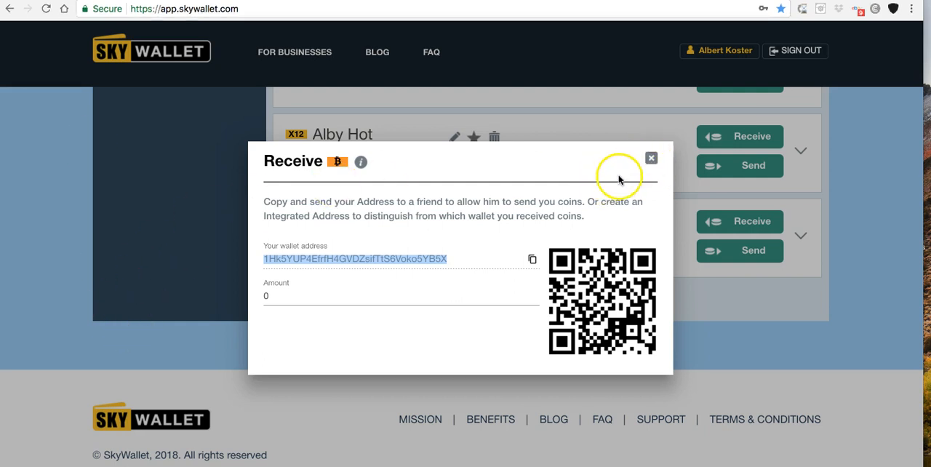
# Close the Alby BTC2 Receive dialog in SkyWallet.
pyautogui.click(651, 158)
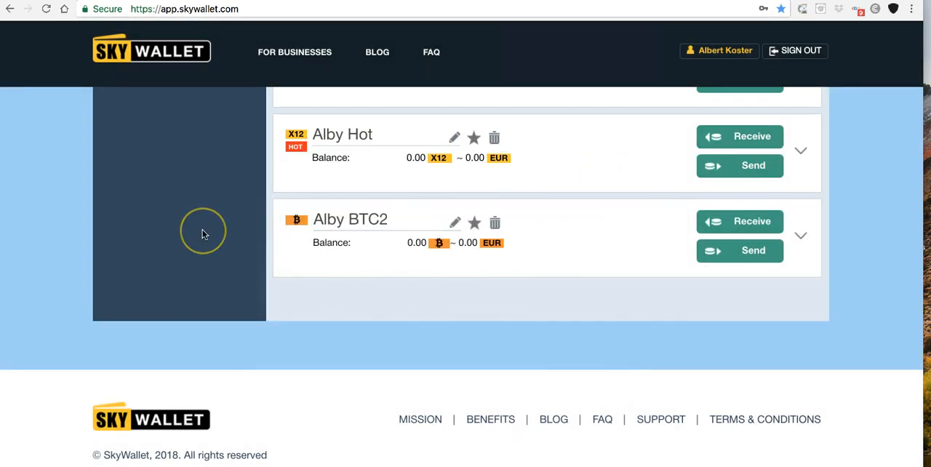
pyautogui.moveTo(204, 232)
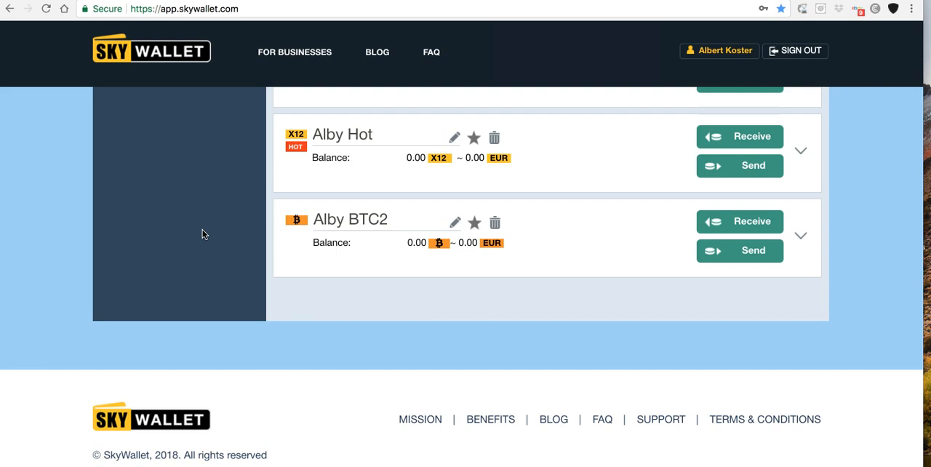
pyautogui.moveTo(205, 234)
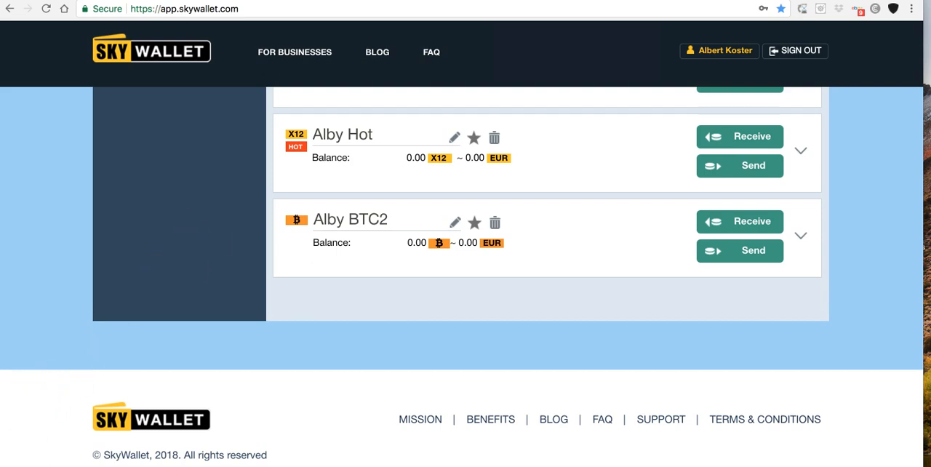